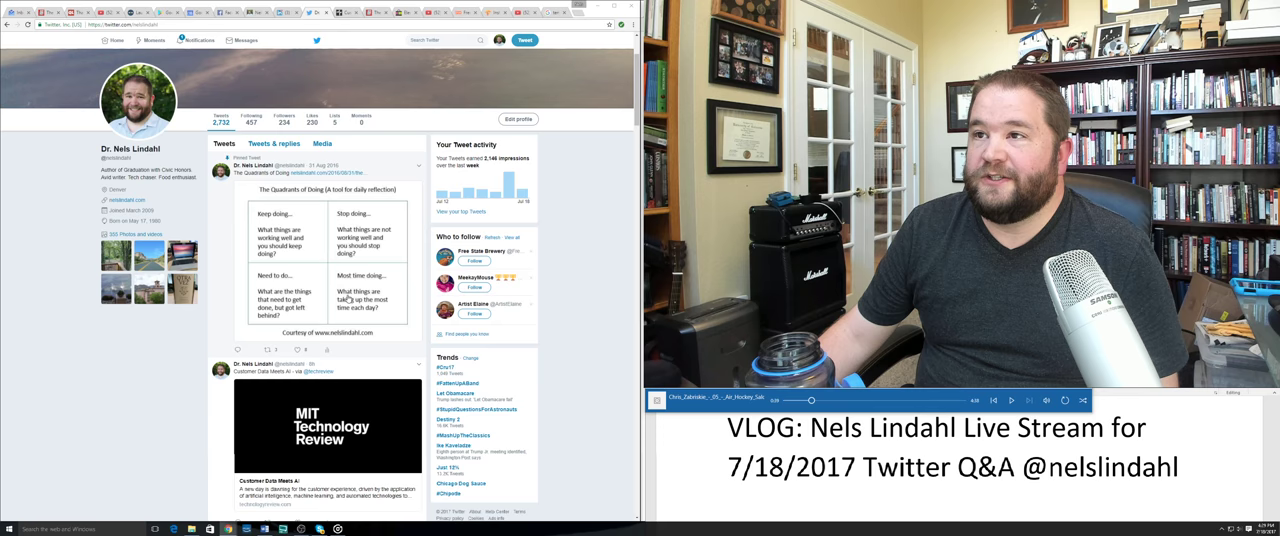
{"action": "scroll", "scroll_direction": "down", "scroll_amount": 3}
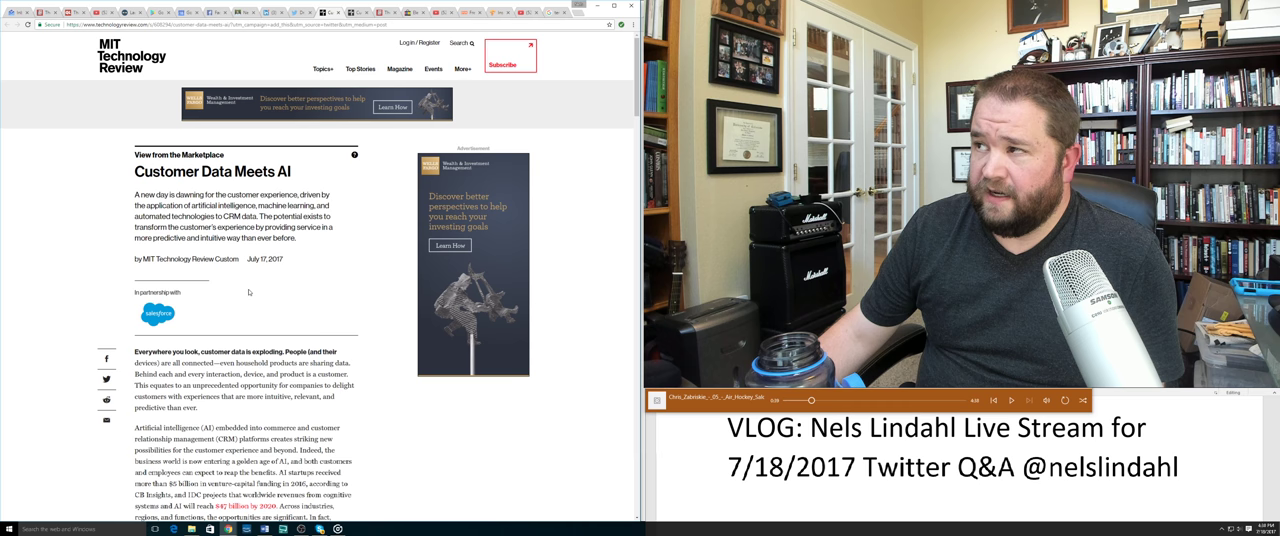
{"action": "scroll", "scroll_direction": "down", "scroll_amount": 3}
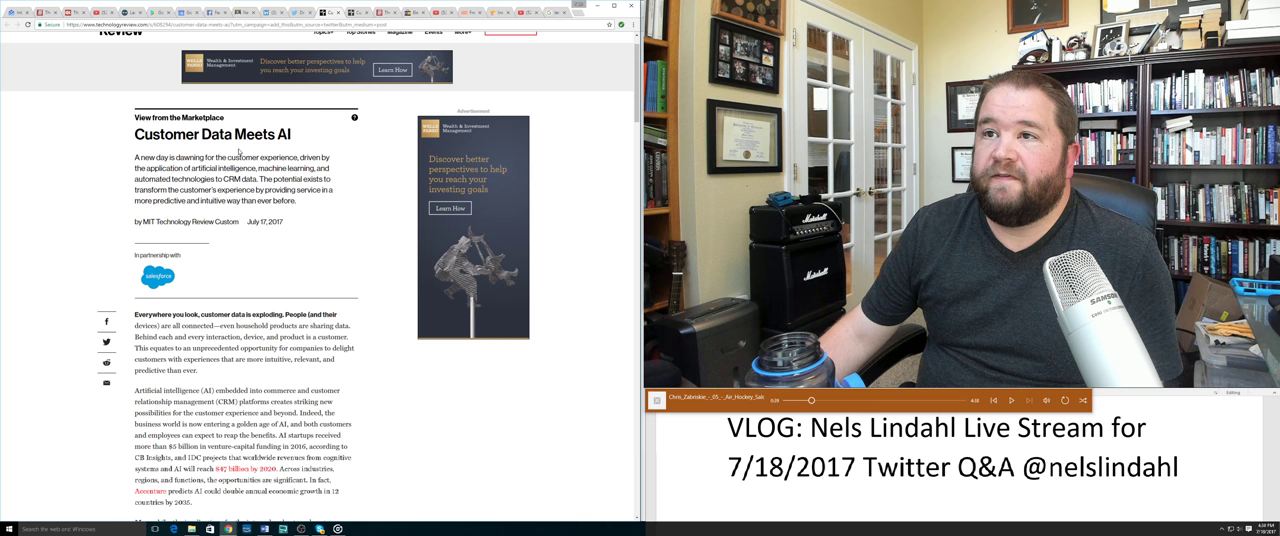
{"action": "scroll", "scroll_direction": "down", "scroll_amount": 3}
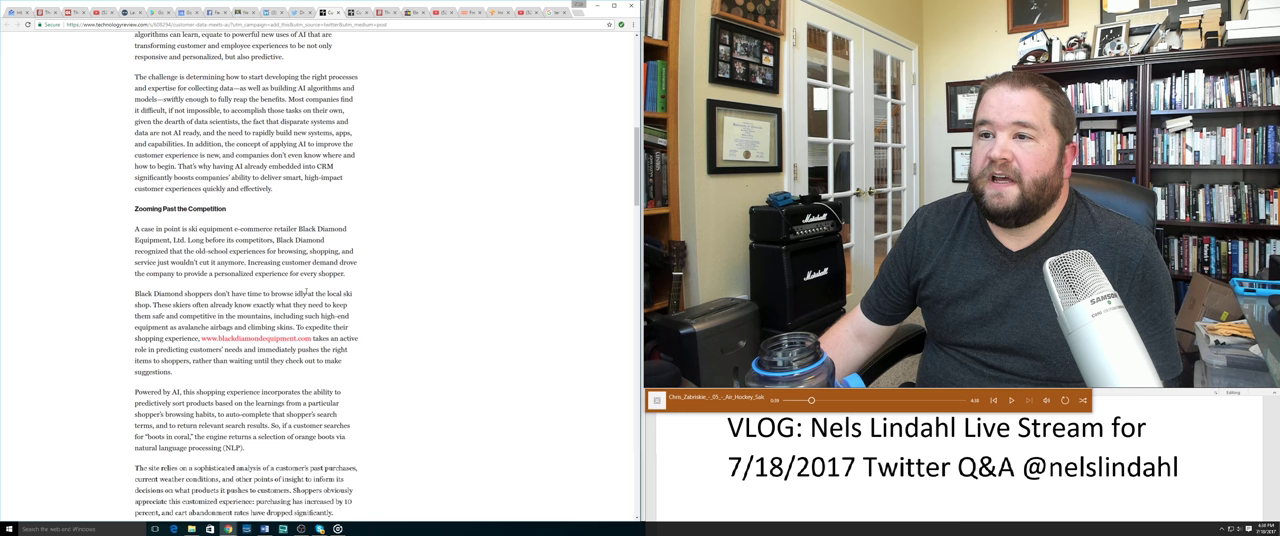
{"action": "scroll", "scroll_direction": "down", "scroll_amount": 3}
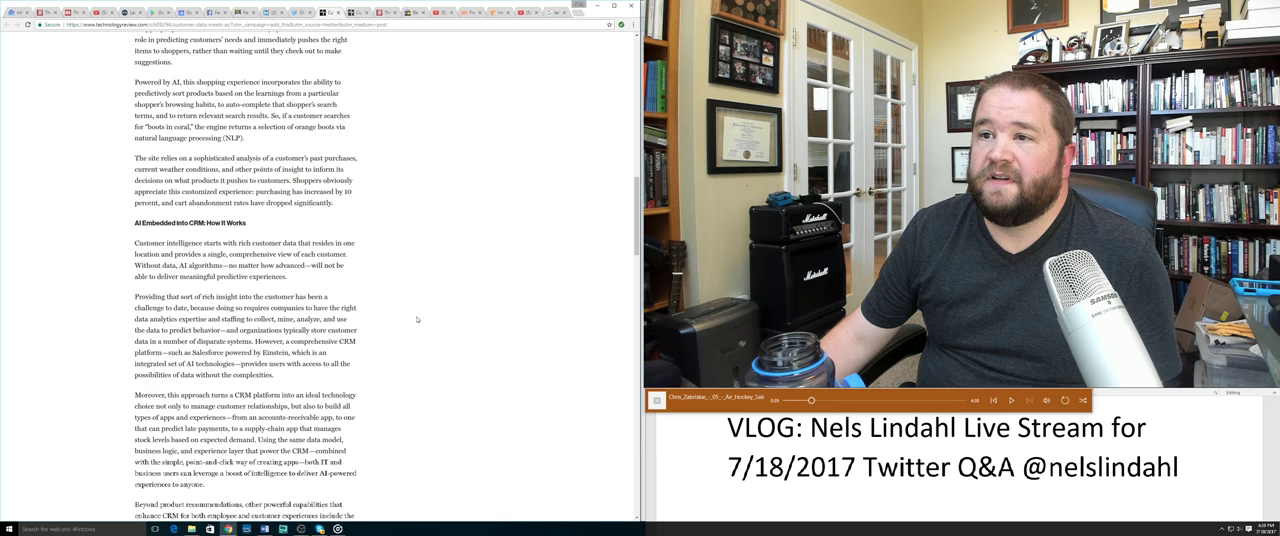
{"action": "scroll", "scroll_direction": "down", "scroll_amount": 3}
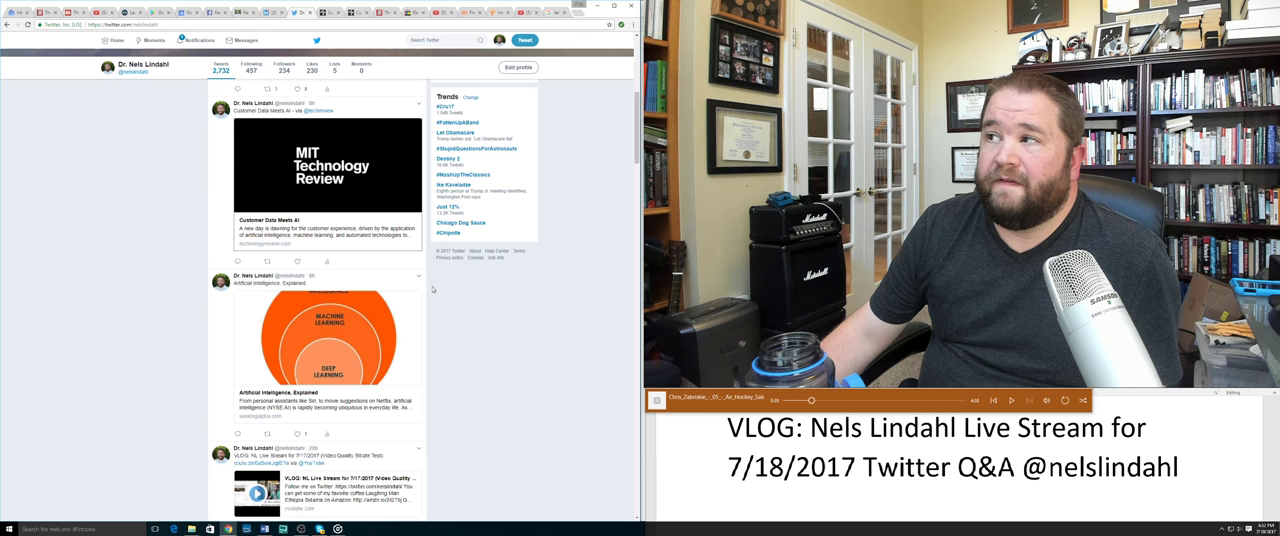
{"action": "scroll", "scroll_direction": "down", "scroll_amount": 3}
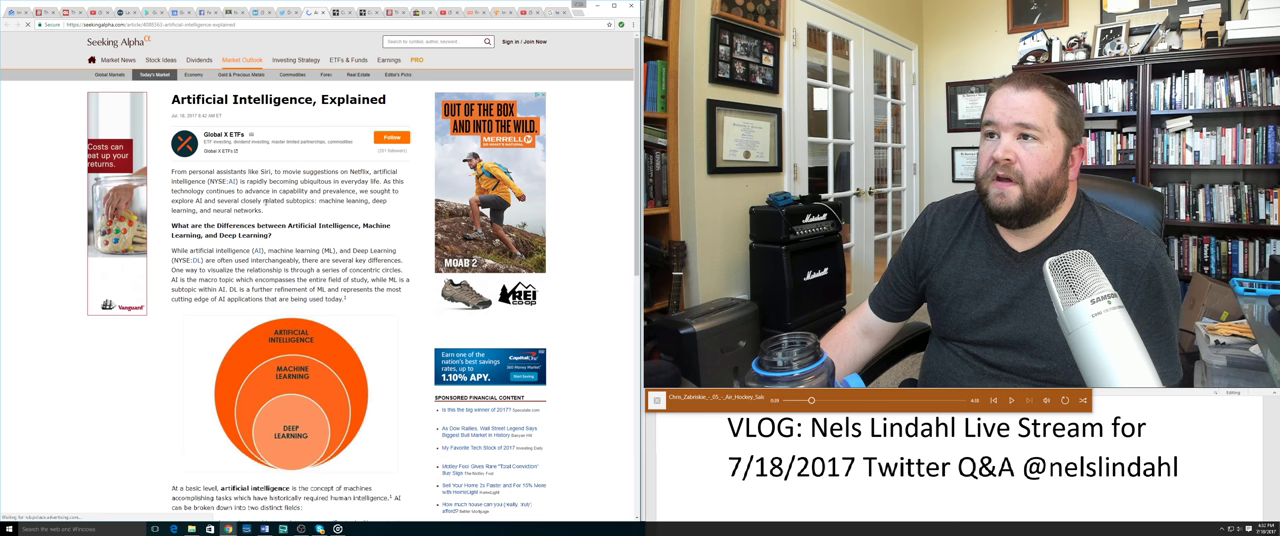
{"action": "scroll", "scroll_direction": "down", "scroll_amount": 3}
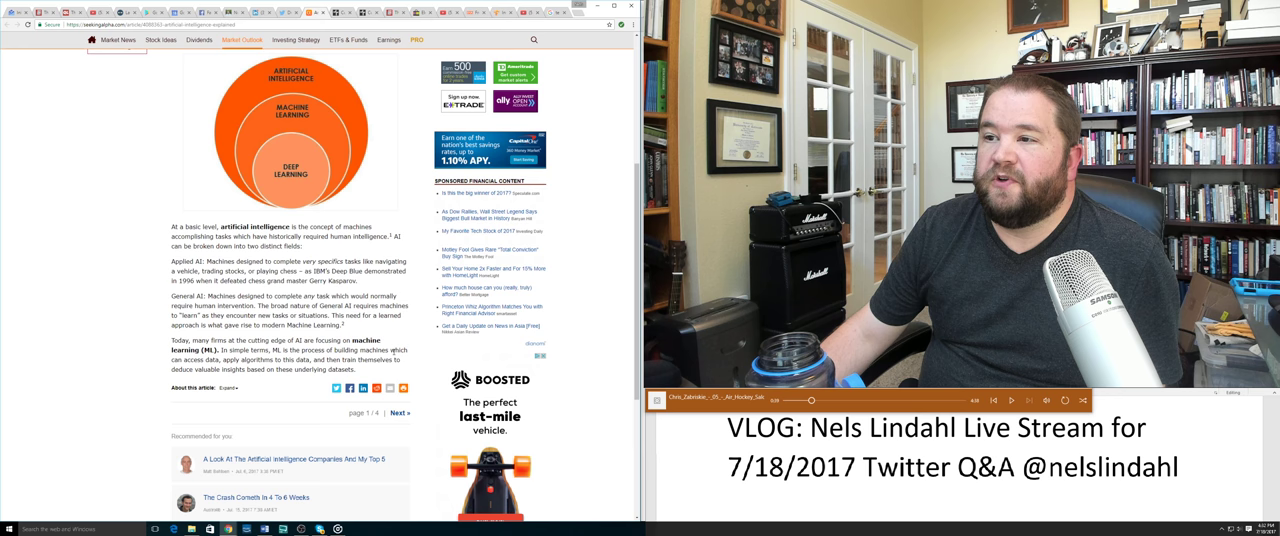
{"action": "scroll", "scroll_direction": "down", "scroll_amount": 3}
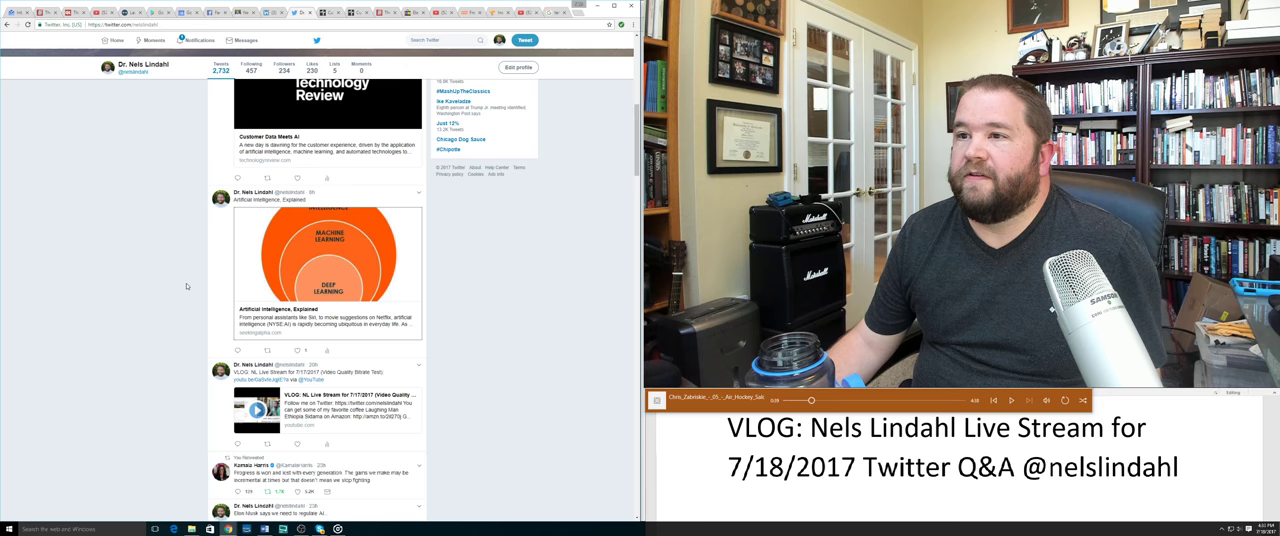
{"action": "scroll", "scroll_direction": "down", "scroll_amount": 3}
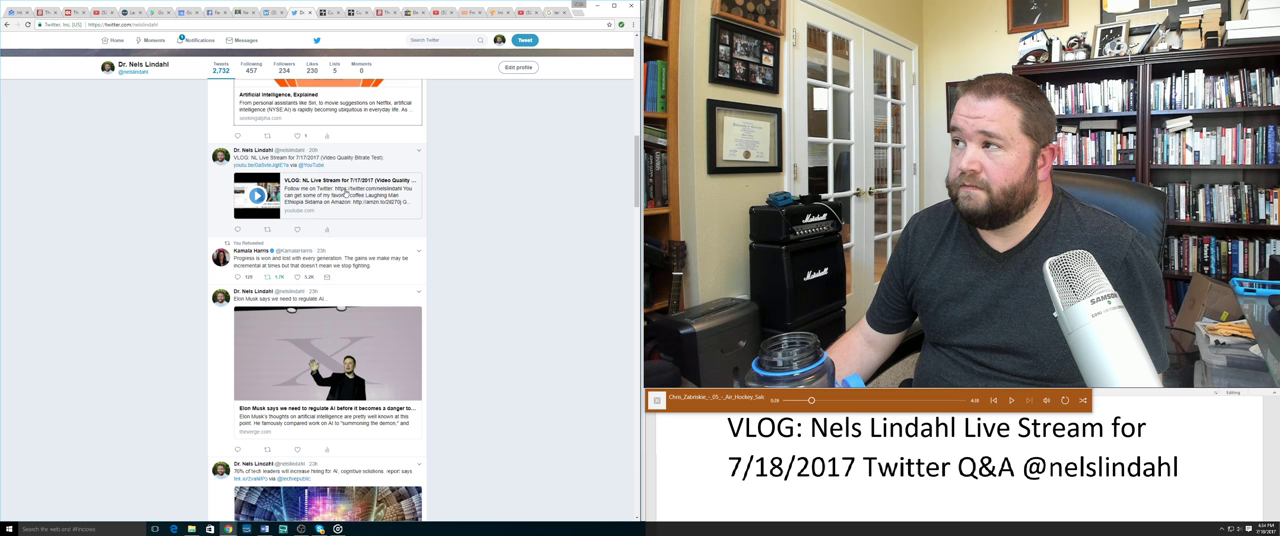
{"action": "scroll", "scroll_direction": "down", "scroll_amount": 3}
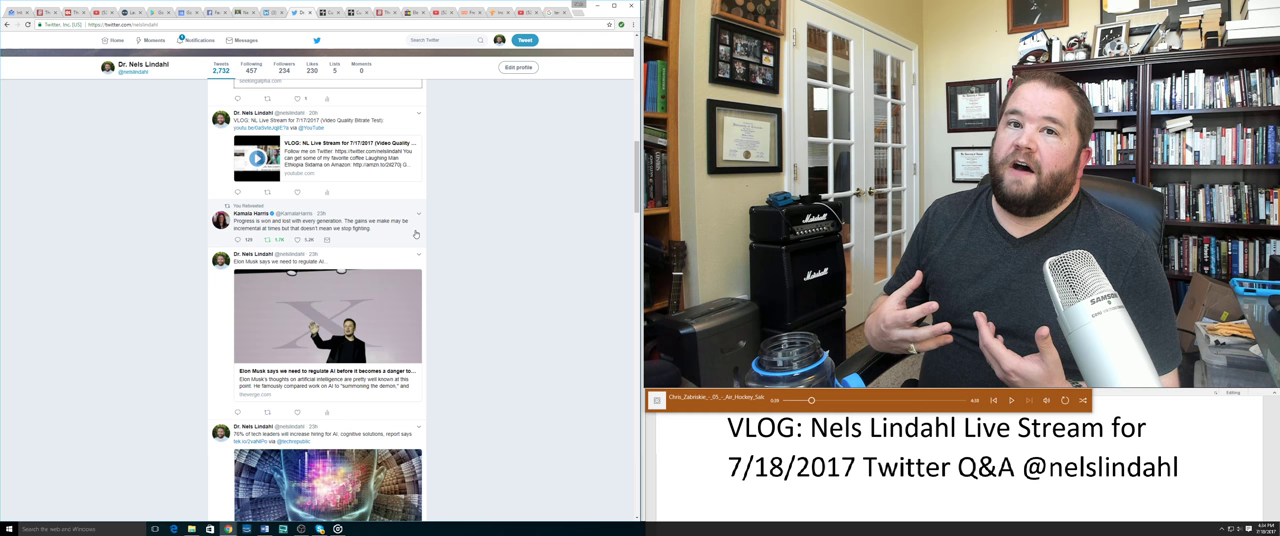
{"action": "scroll", "scroll_direction": "down", "scroll_amount": 3}
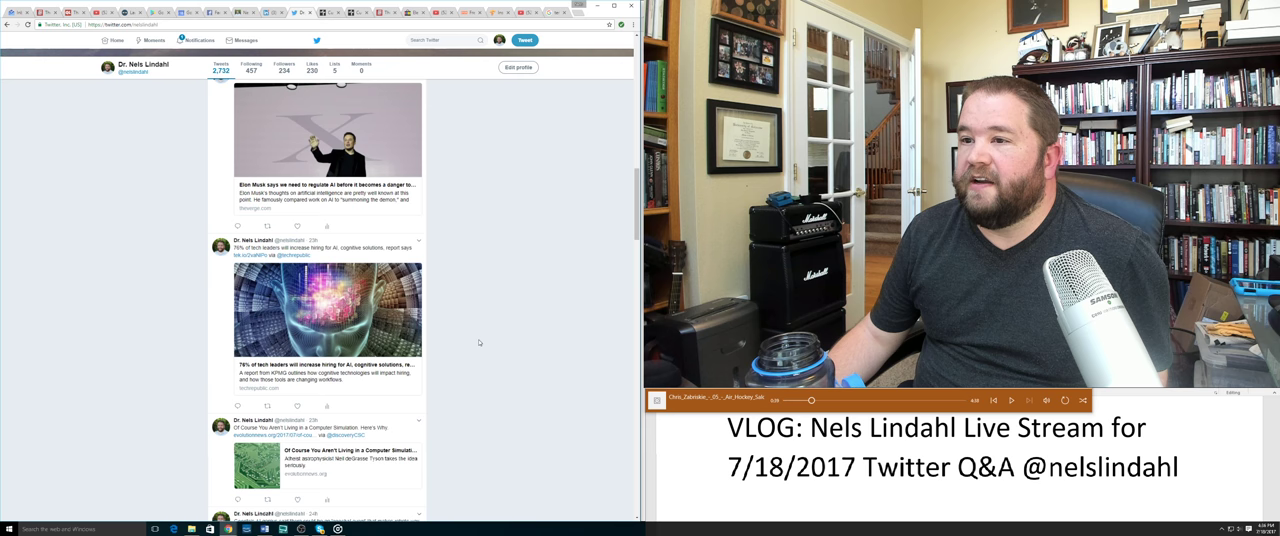
{"action": "scroll", "scroll_direction": "down", "scroll_amount": 3}
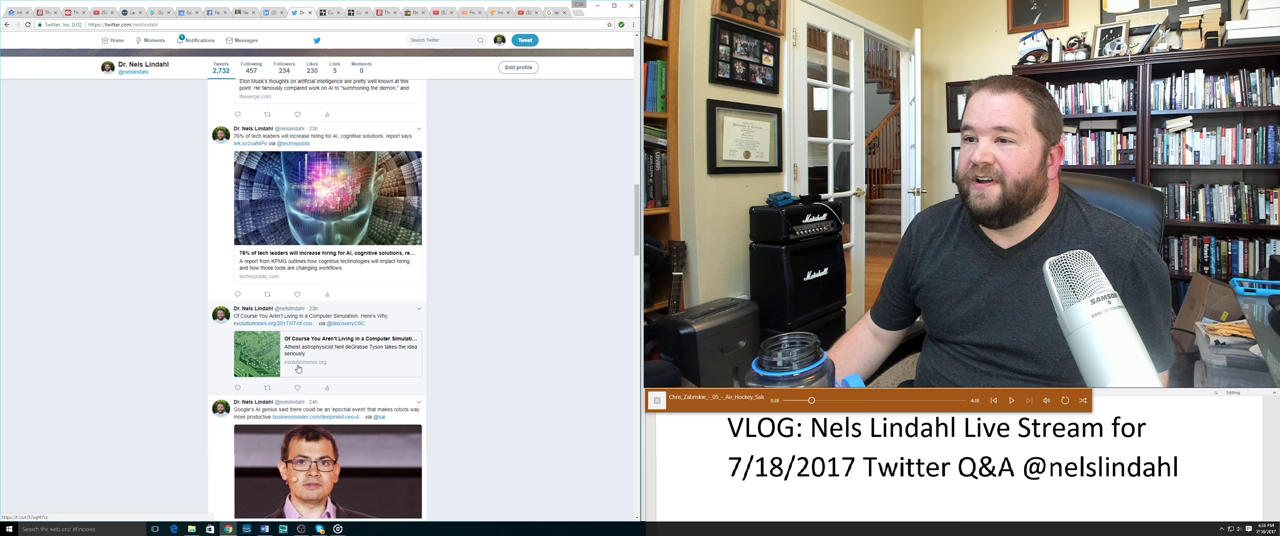